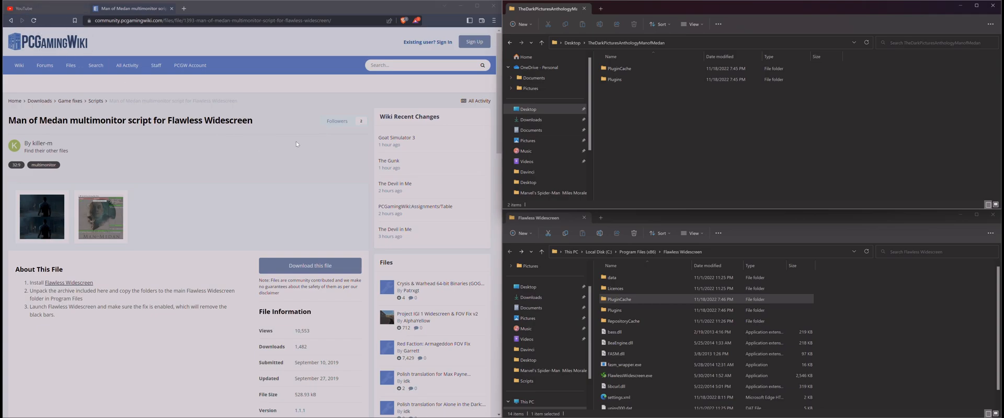
pyautogui.moveTo(316, 226)
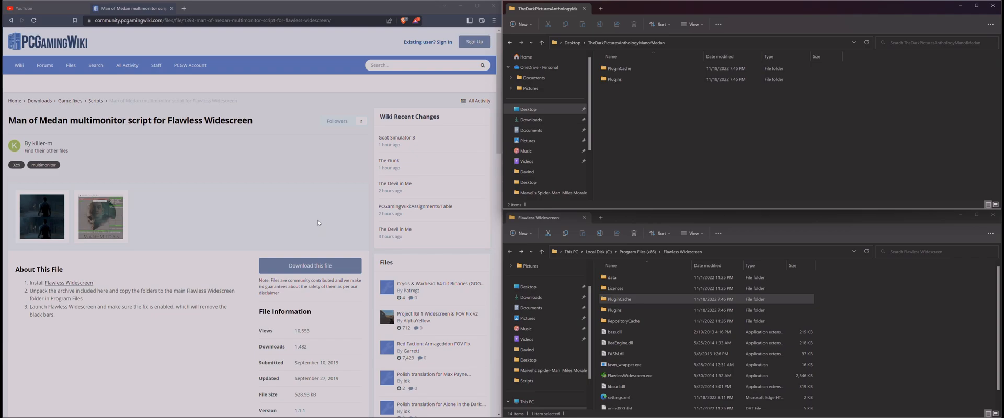
pyautogui.moveTo(319, 217)
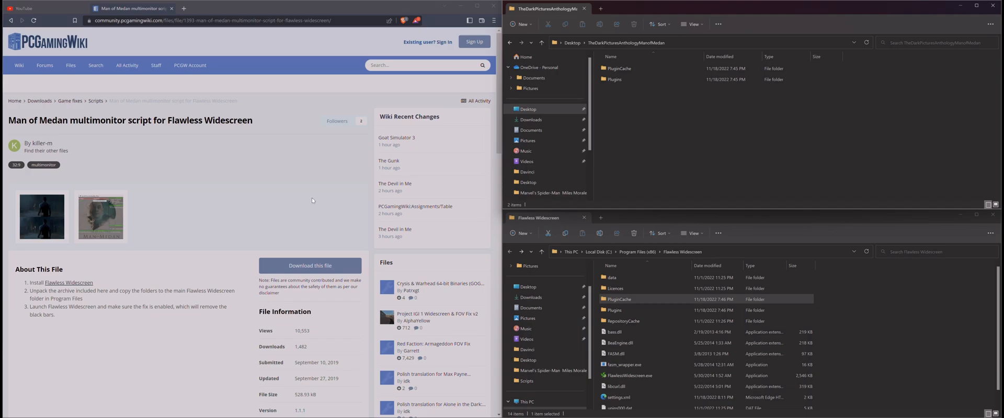
pyautogui.moveTo(337, 216)
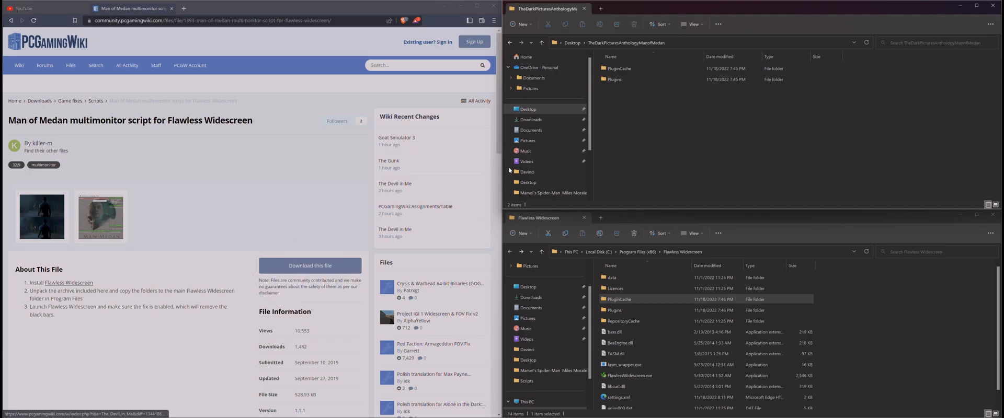
pyautogui.moveTo(614, 131)
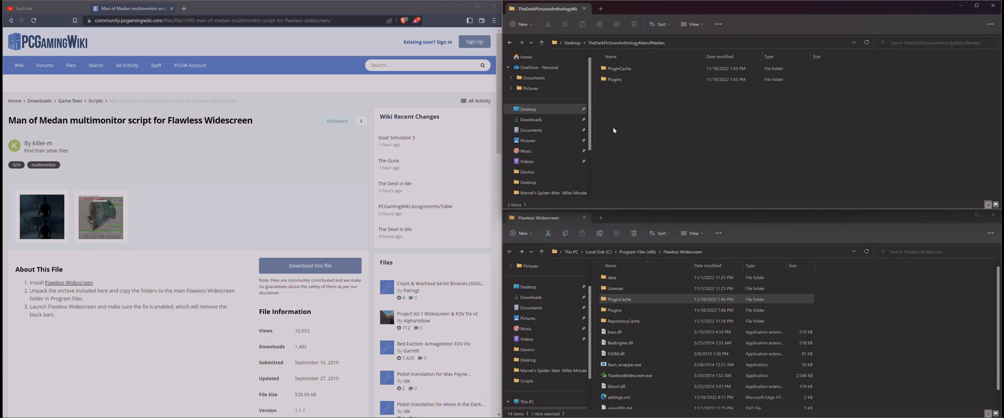
# Look over the downloaded Man of Medan PluginCache and Plugins folders.
pyautogui.click(618, 69)
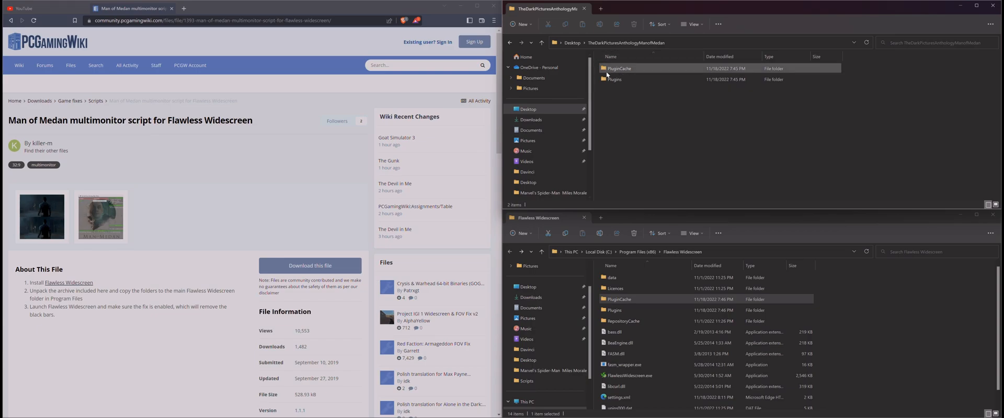
pyautogui.click(614, 79)
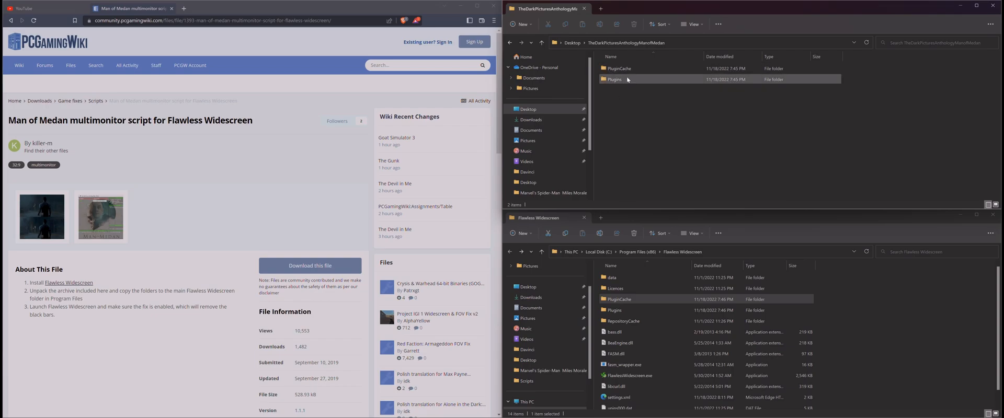
pyautogui.click(632, 106)
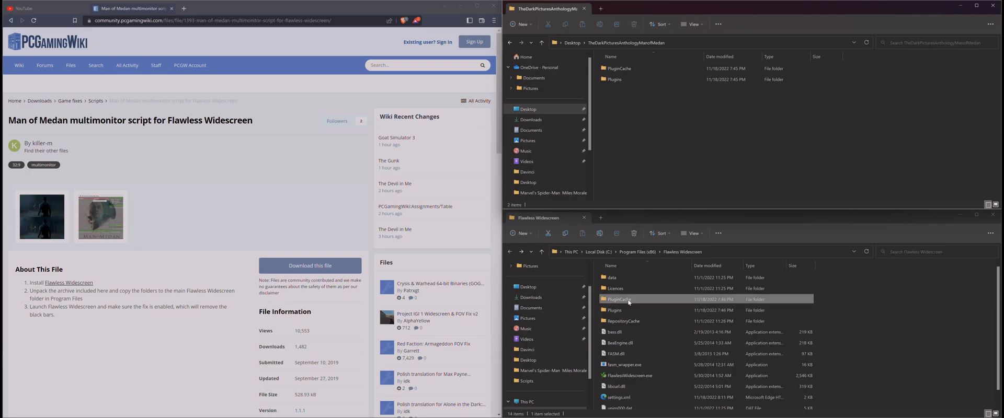
# Go through PluginCache, WSGF_Plugins, Modules, the Man of Medan module, Dependencies and Scripts to select the Lua script.
pyautogui.doubleClick(619, 299)
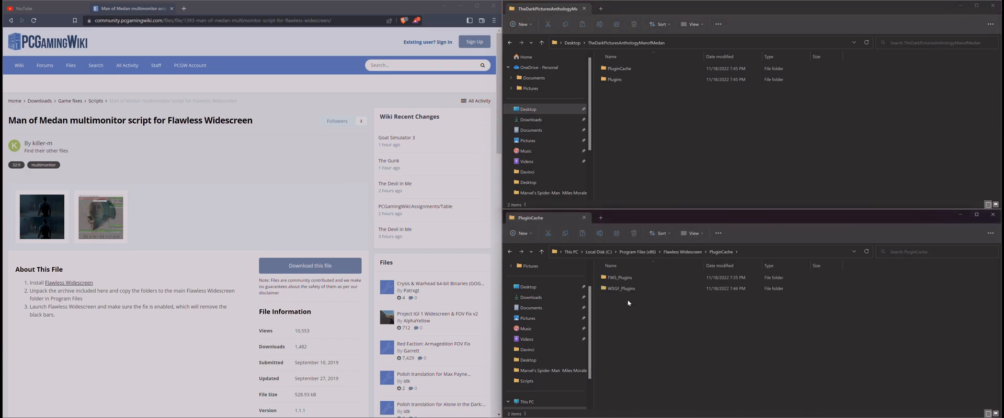
pyautogui.click(620, 288)
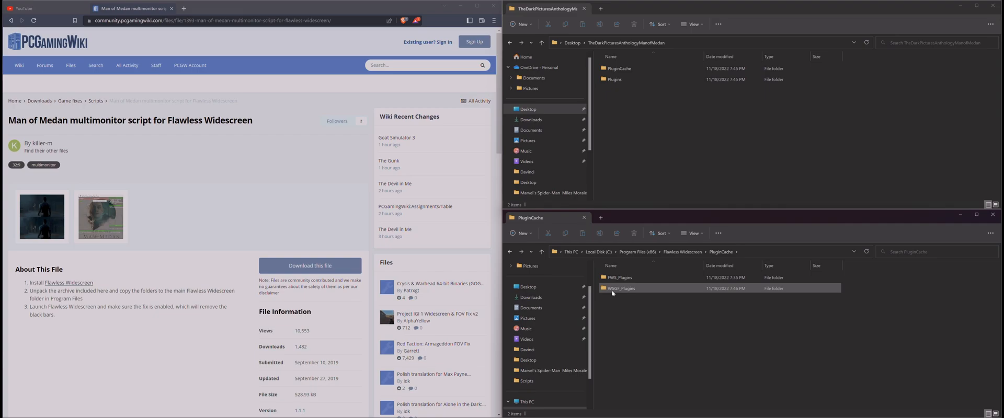
pyautogui.doubleClick(621, 288)
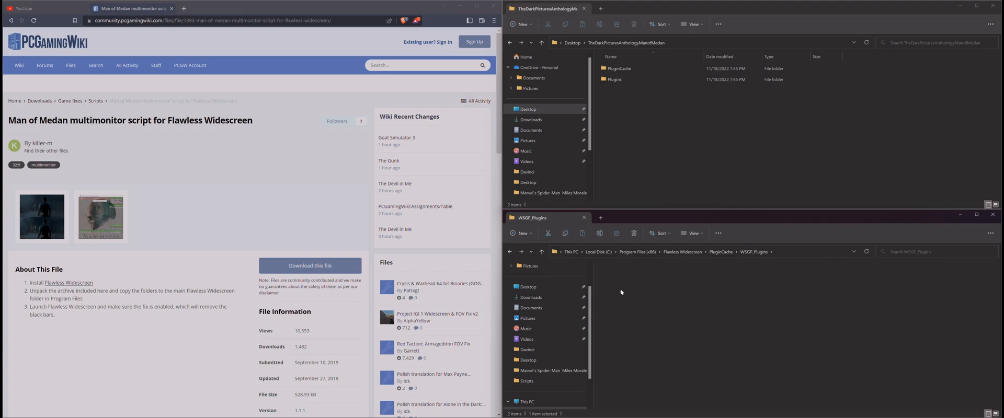
pyautogui.doubleClick(647, 288)
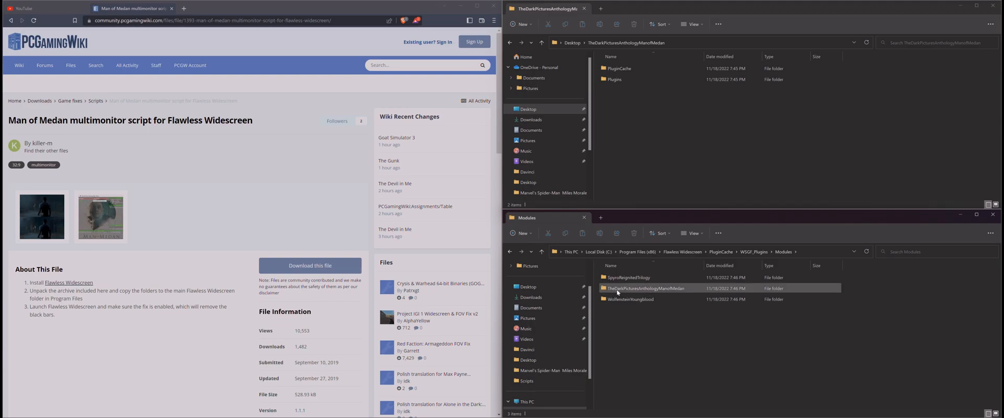
pyautogui.moveTo(644, 288)
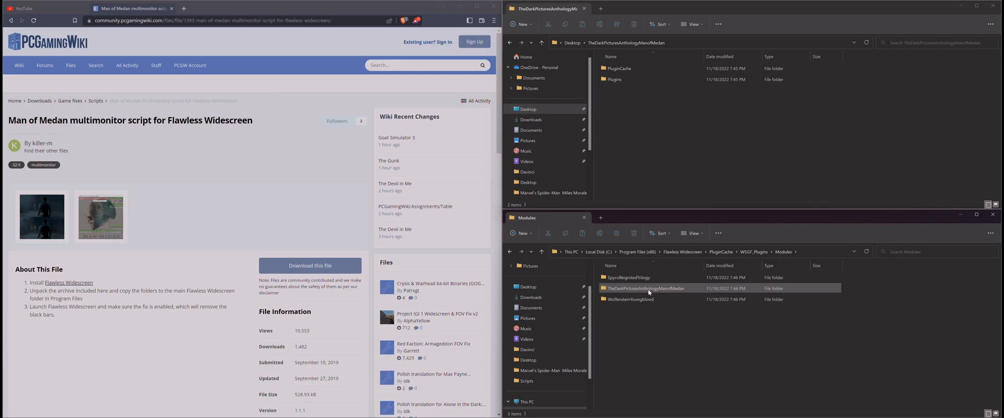
pyautogui.doubleClick(647, 288)
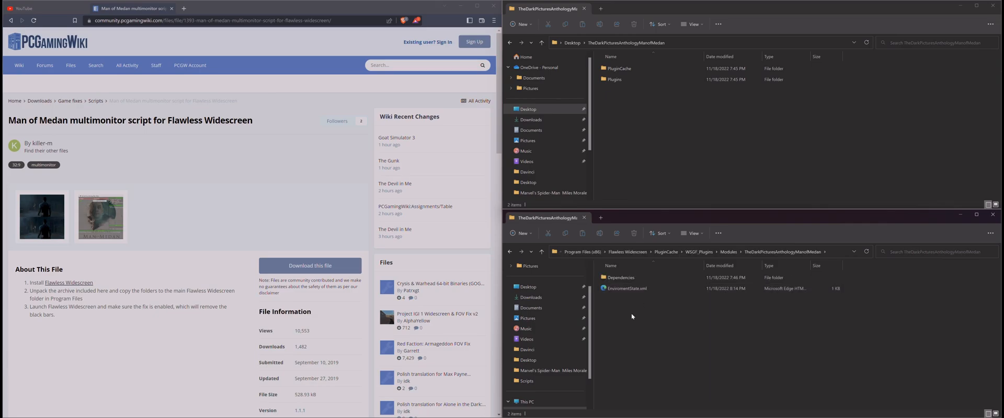
pyautogui.moveTo(619, 277)
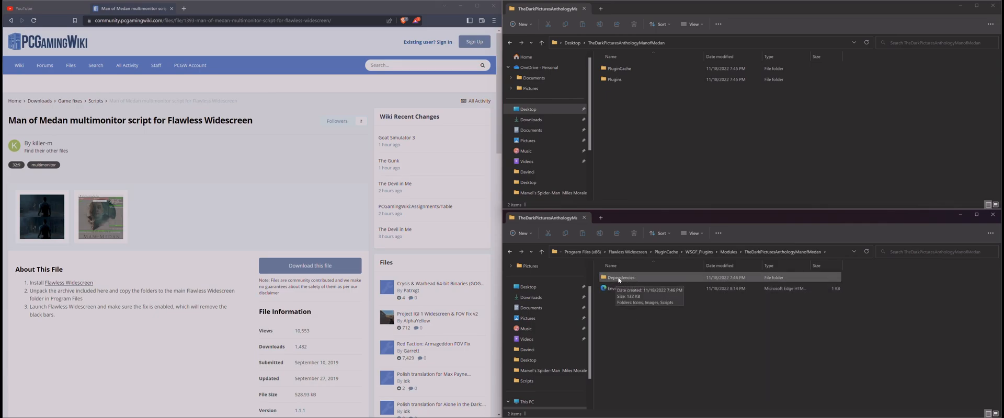
pyautogui.doubleClick(621, 277)
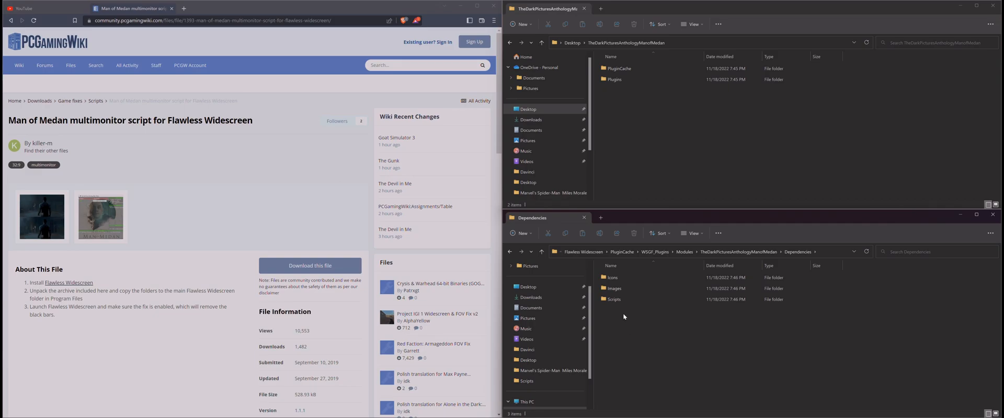
pyautogui.doubleClick(613, 299)
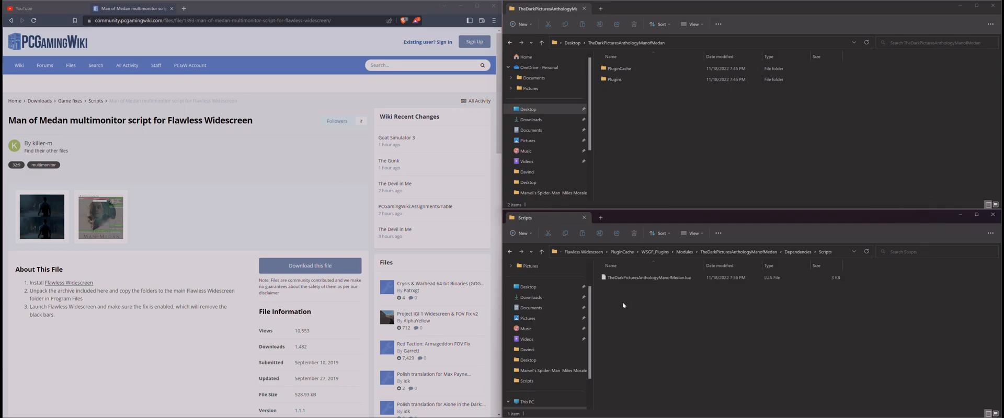
pyautogui.click(647, 277)
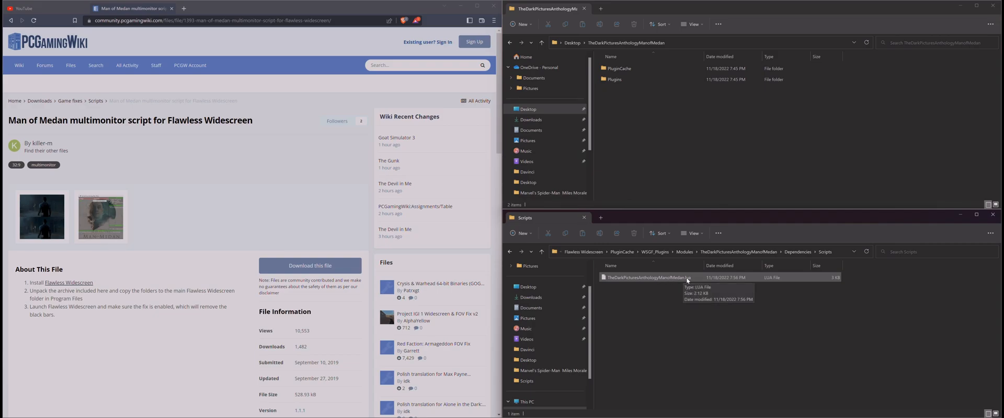
# Open the Man of Medan .lua script with Notepad via the Open with menu.
pyautogui.rightClick(647, 278)
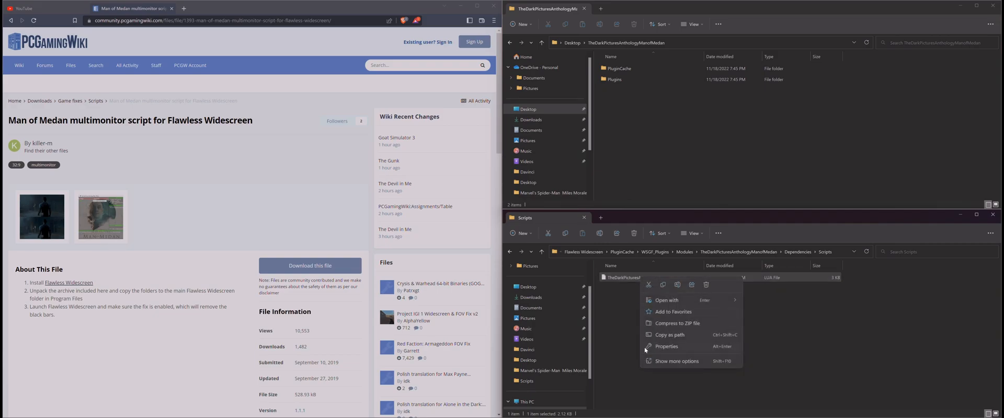
pyautogui.click(676, 361)
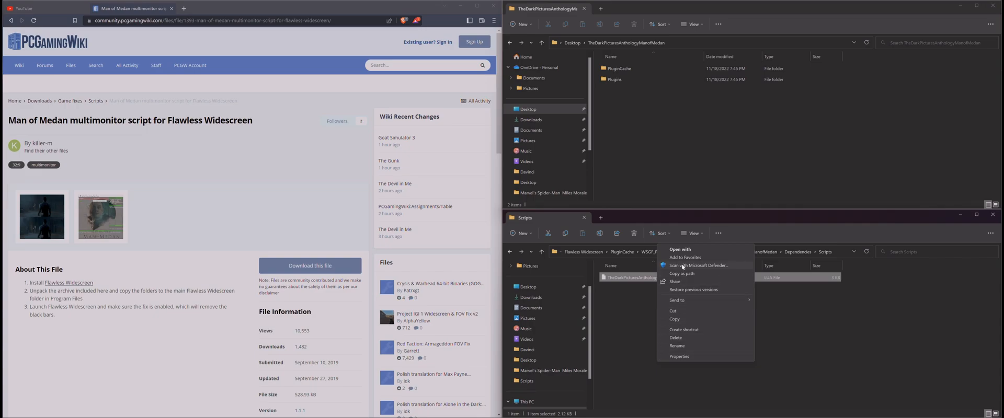
pyautogui.click(680, 250)
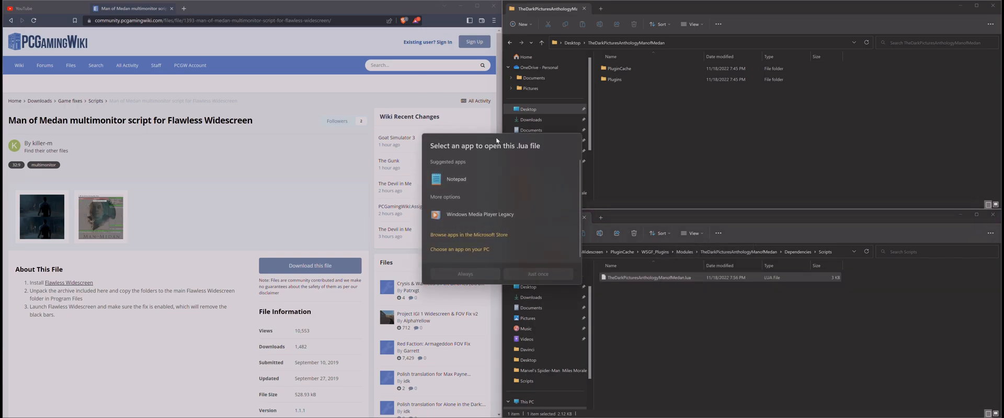
pyautogui.moveTo(456, 179)
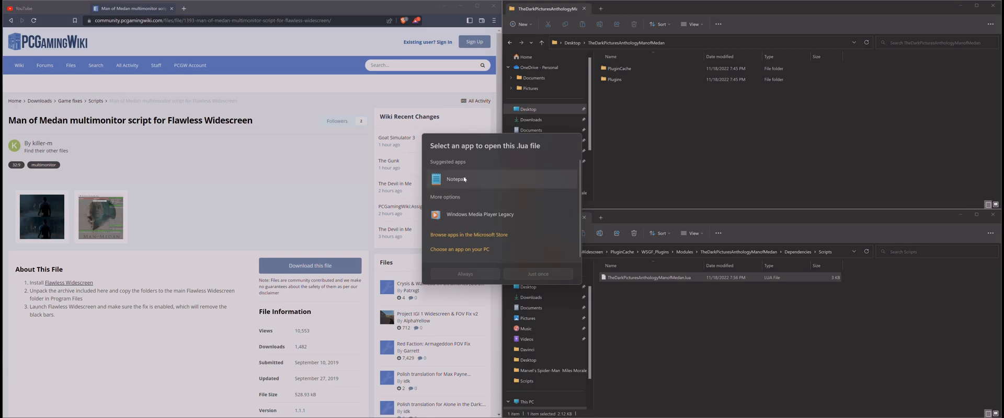
pyautogui.click(538, 273)
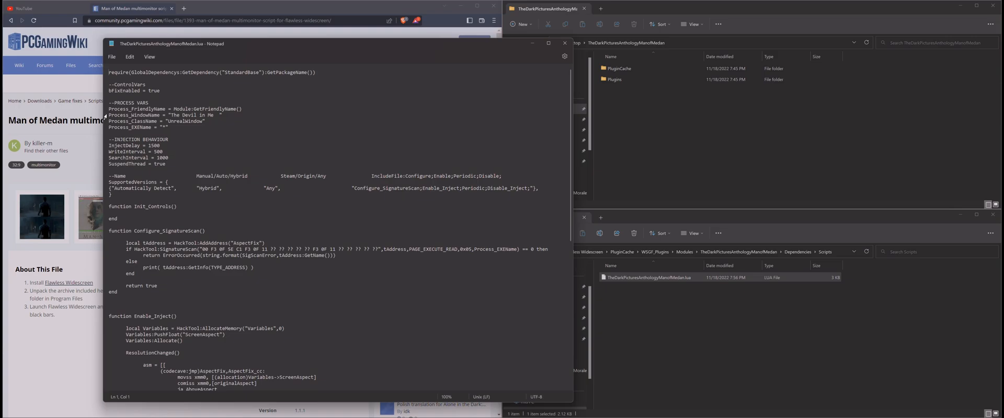
# Replace the quoted Process_WindowName text with the game's window name, then close Notepad.
pyautogui.doubleClick(119, 114)
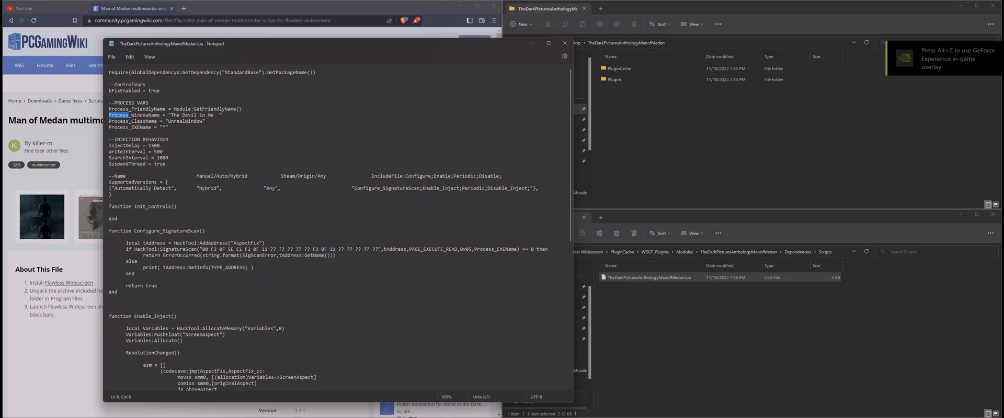
pyautogui.doubleClick(143, 116)
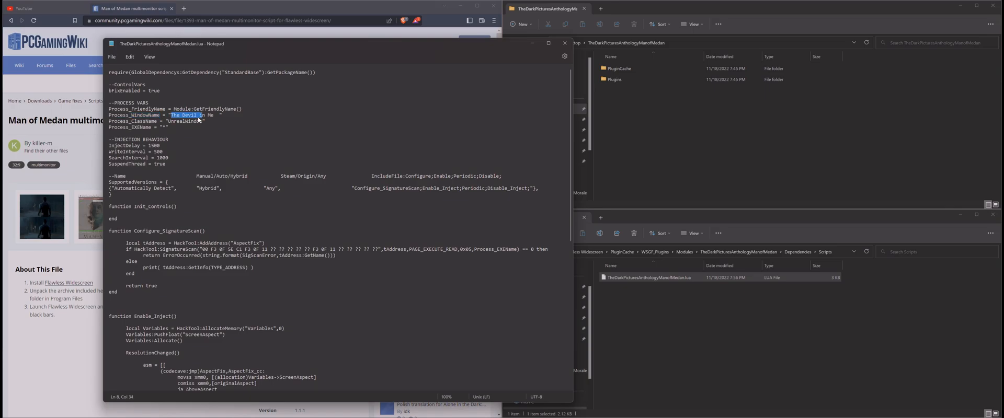
pyautogui.click(199, 120)
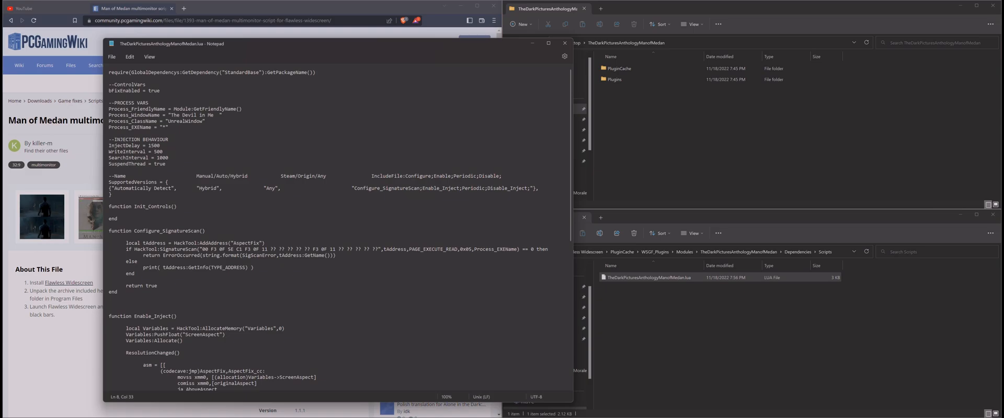
pyautogui.click(219, 114)
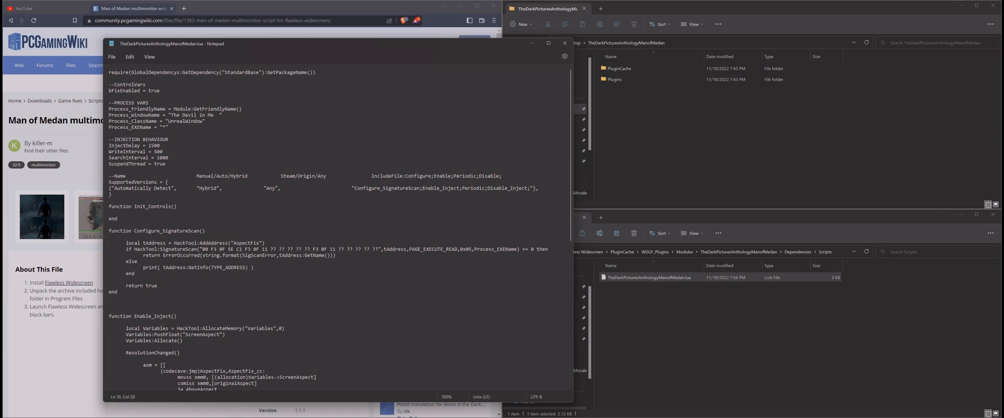
pyautogui.moveTo(533, 43)
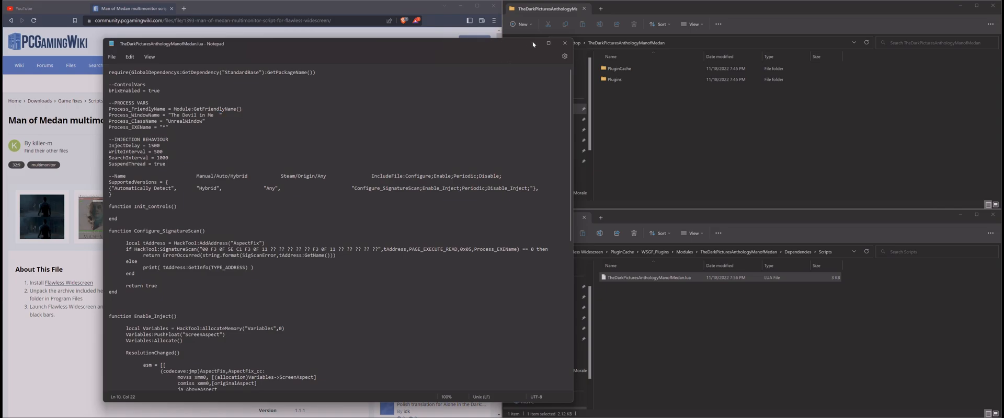
pyautogui.click(112, 56)
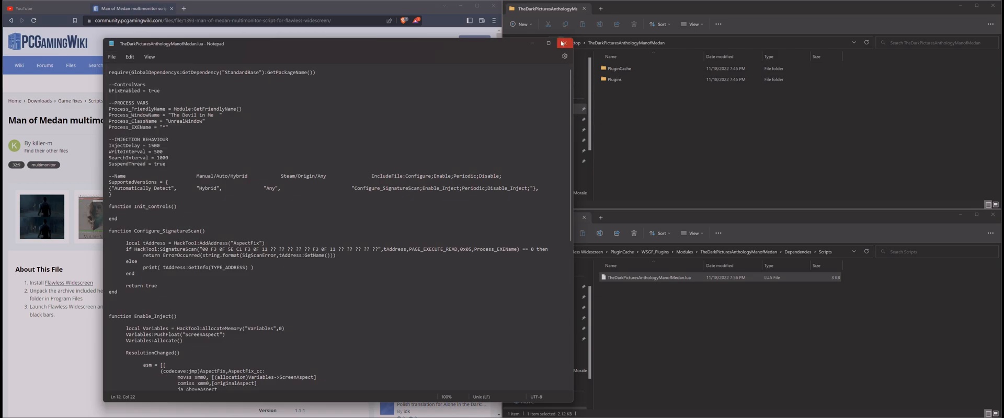
pyautogui.moveTo(563, 43)
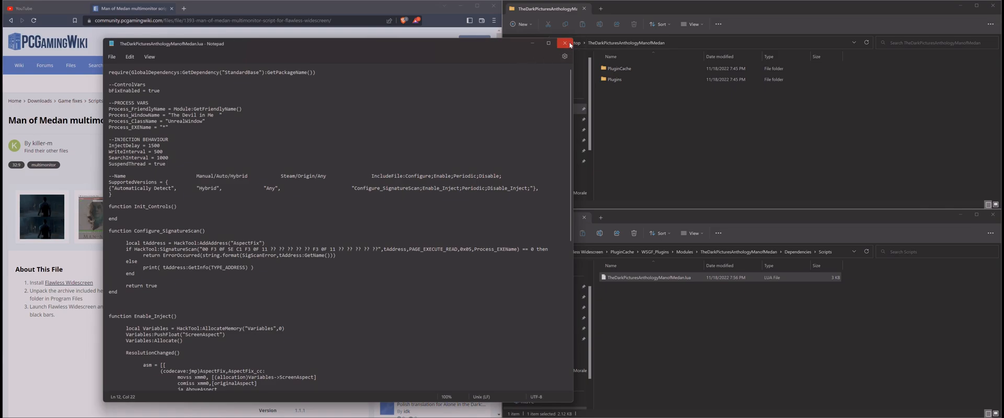
pyautogui.moveTo(568, 43)
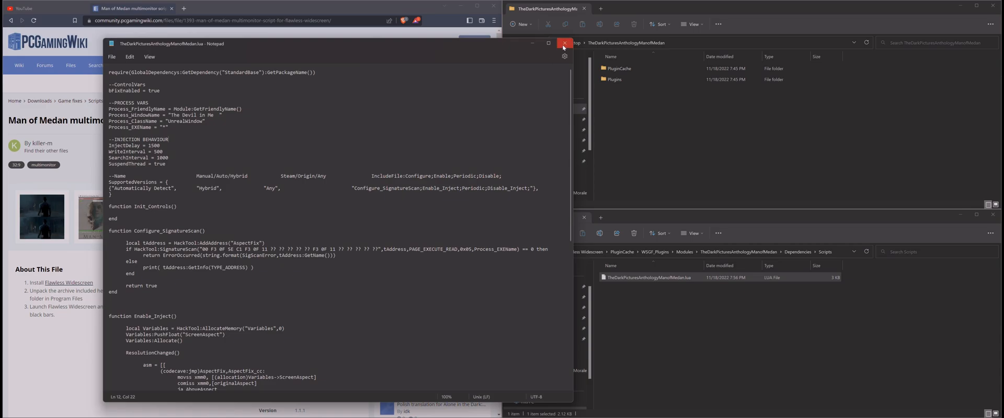
pyautogui.click(563, 44)
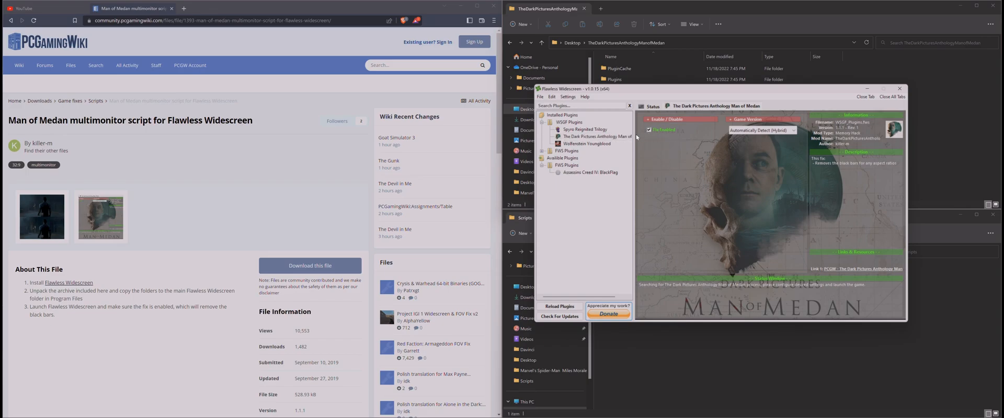
pyautogui.moveTo(717, 189)
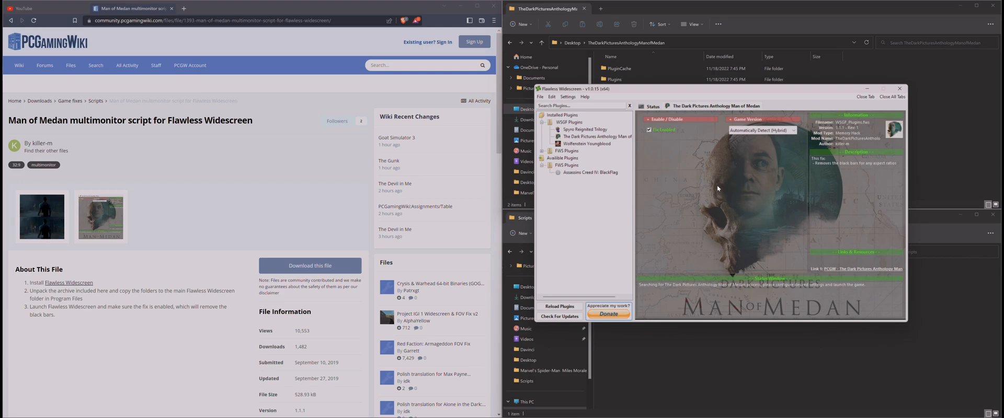